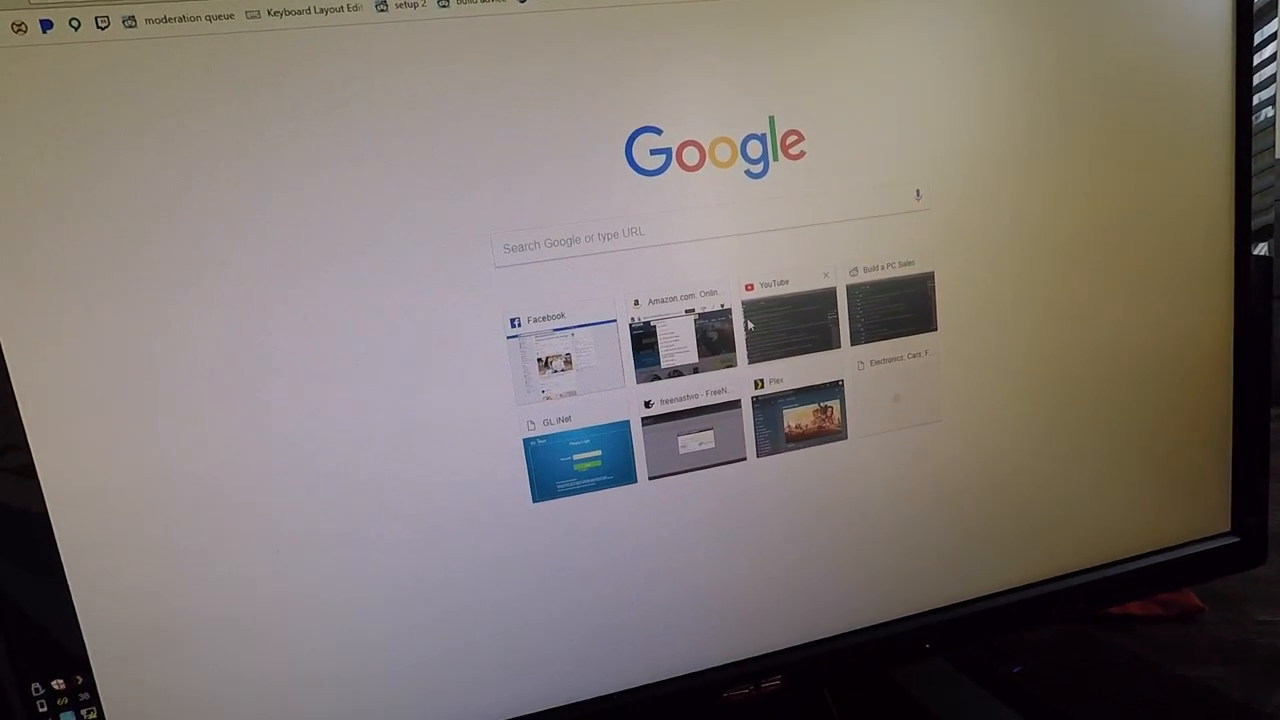
Step: Load the Plex web app from Chrome's bookmarks bar, showing recently added movies and TV shows
left_click(788, 312)
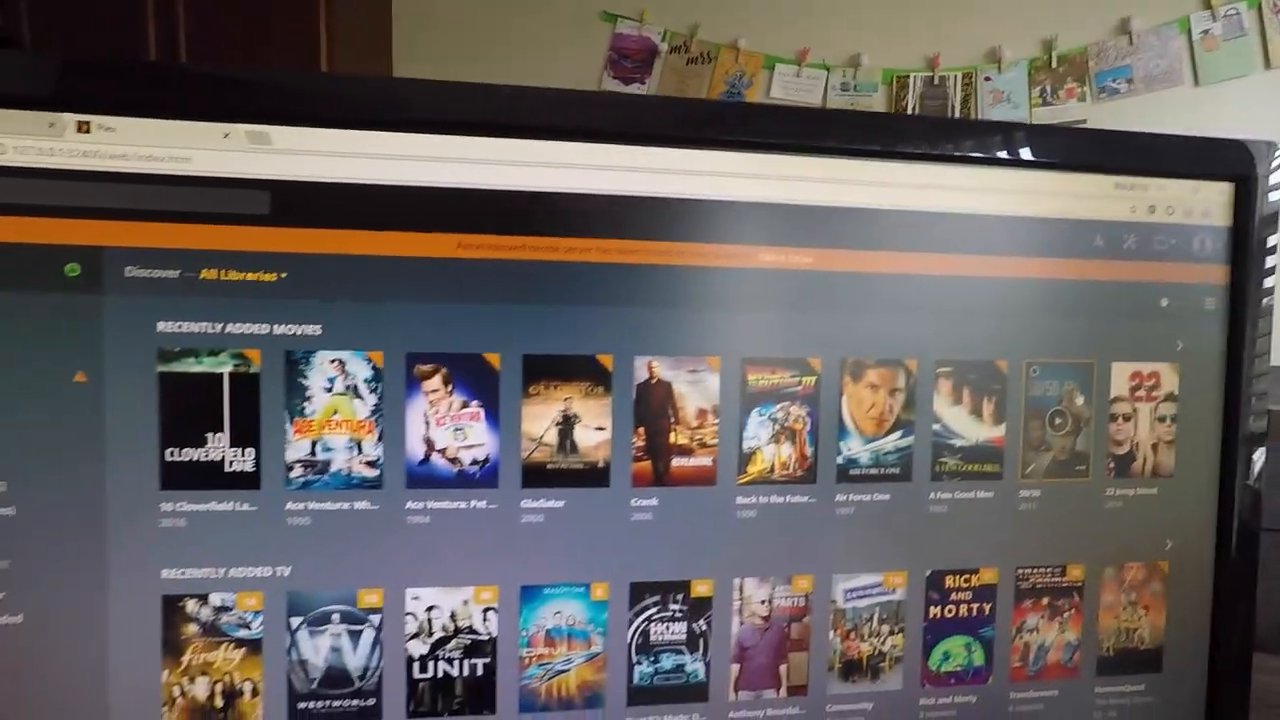
Step: Go to Settings, the Server section, then its Remote Access page showing the server not publicly reachable
left_click(916, 196)
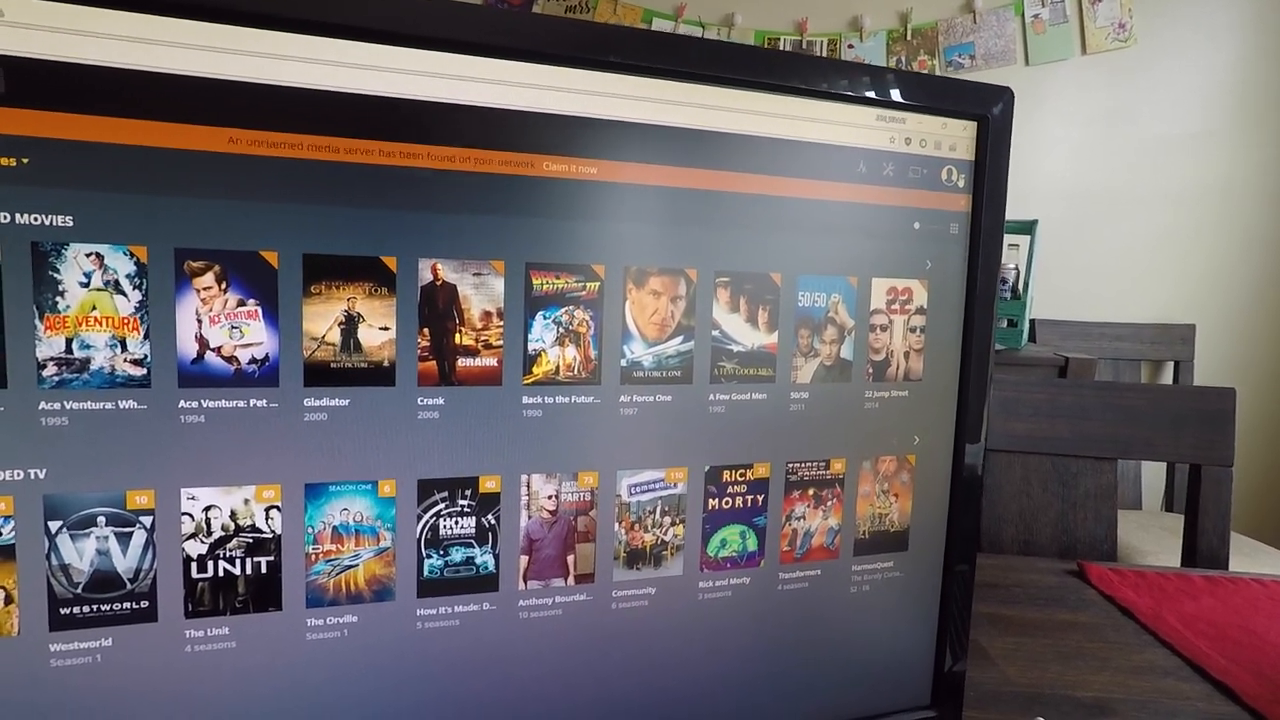
left_click(924, 148)
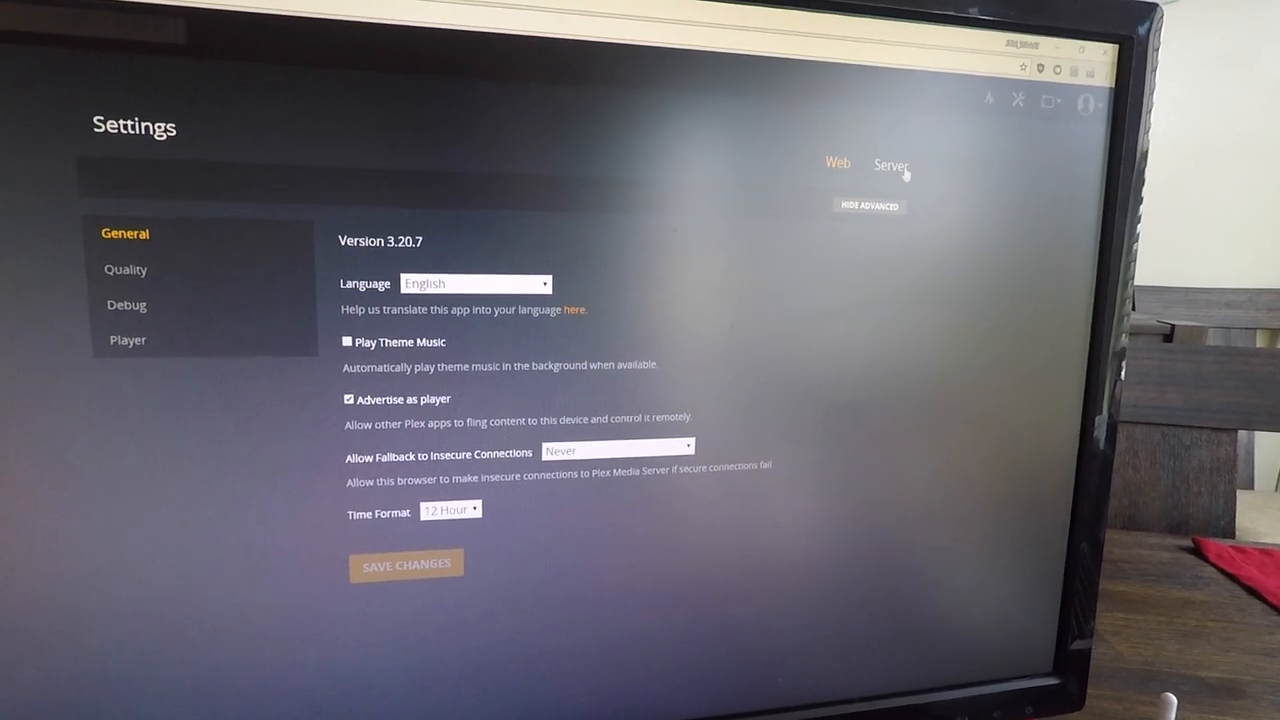
left_click(890, 164)
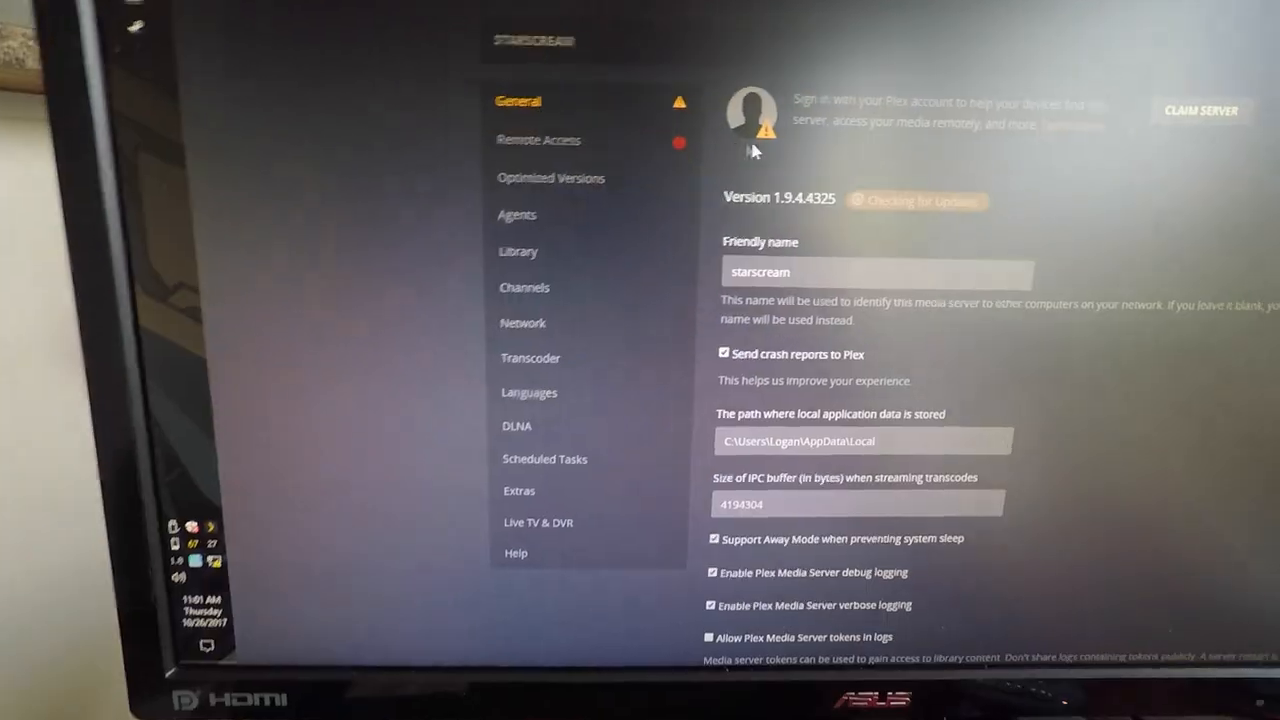
left_click(536, 140)
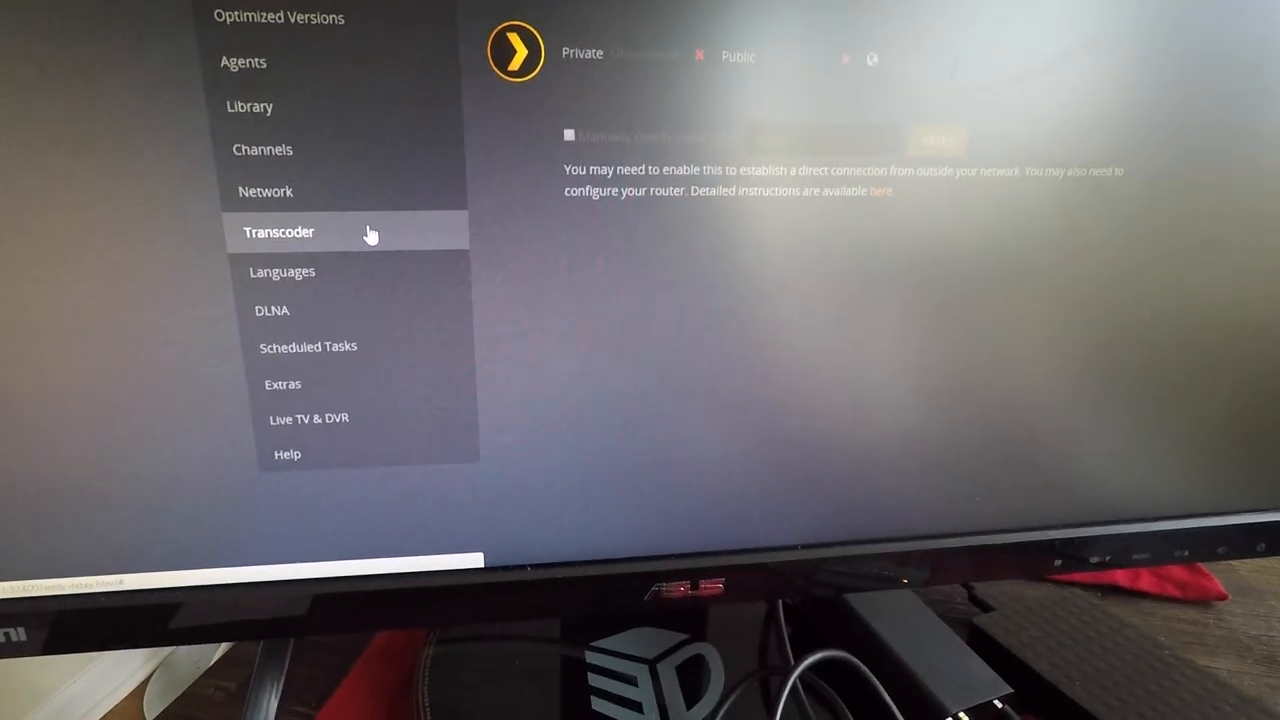
Step: Show the Network page with discovery enabled and 192.168.8.0/255.255.255.0 allowed without authentication
left_click(264, 192)
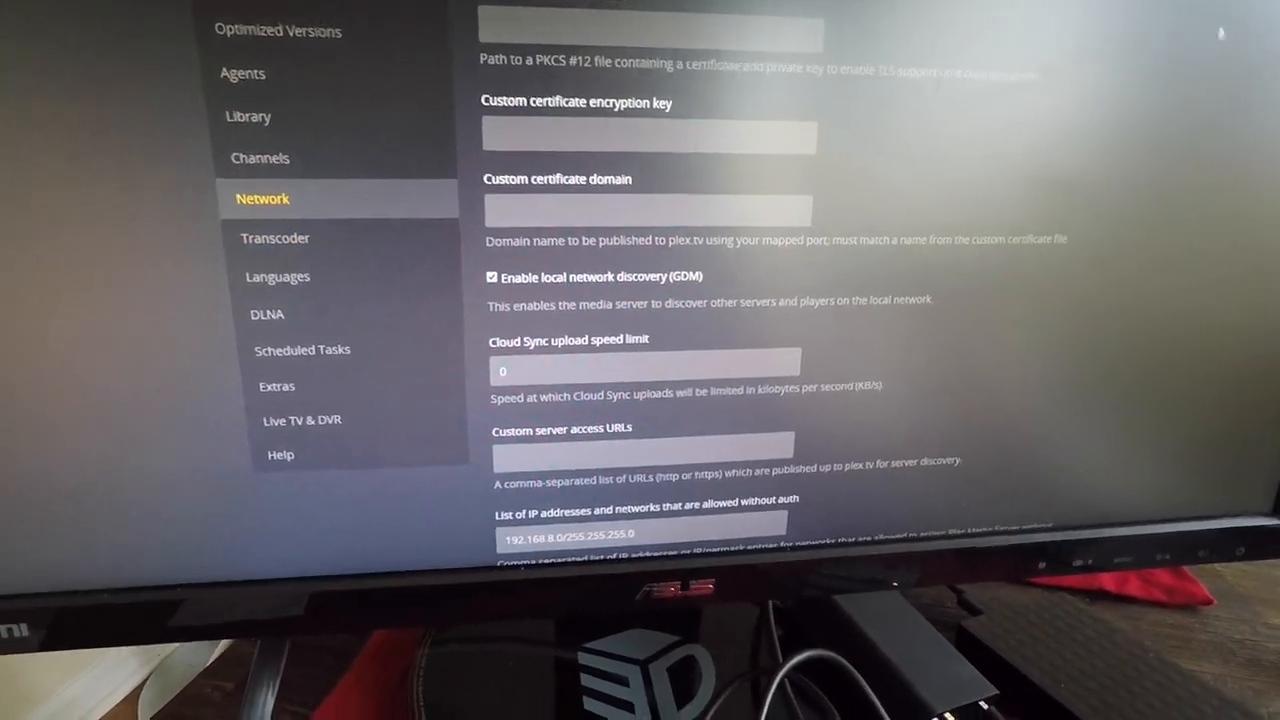
scroll("down", 3)
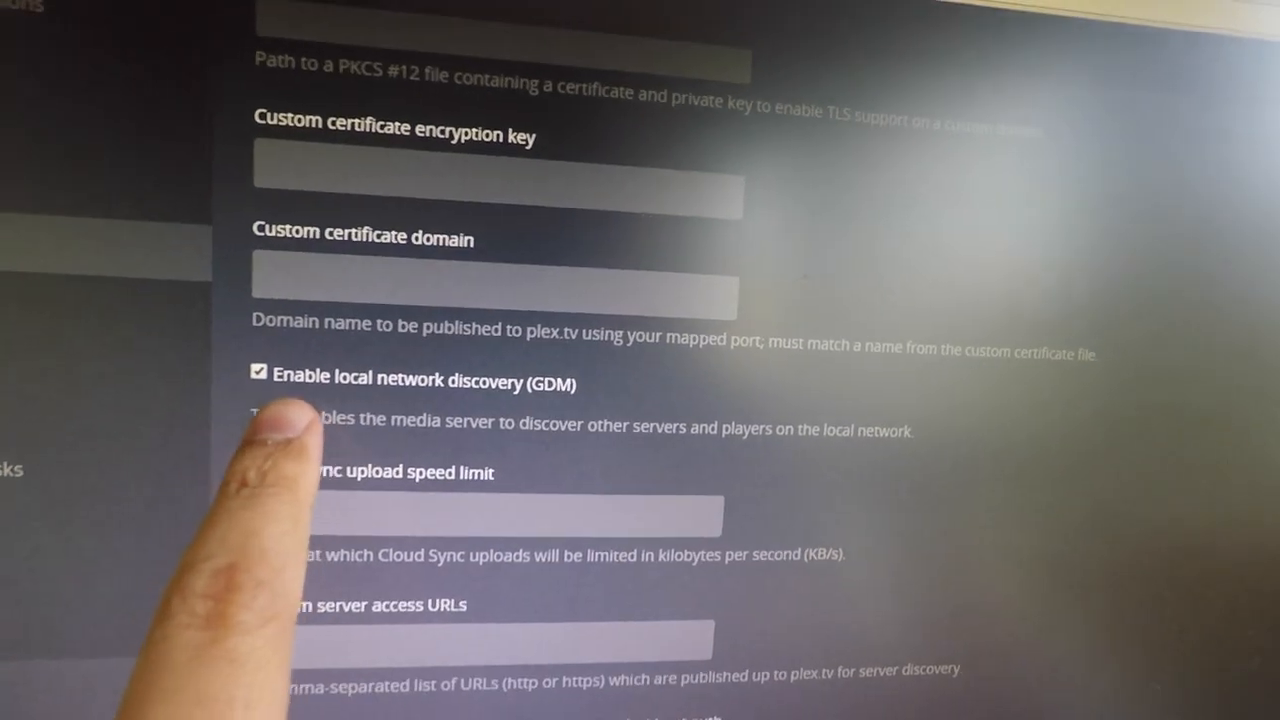
scroll("down", 3)
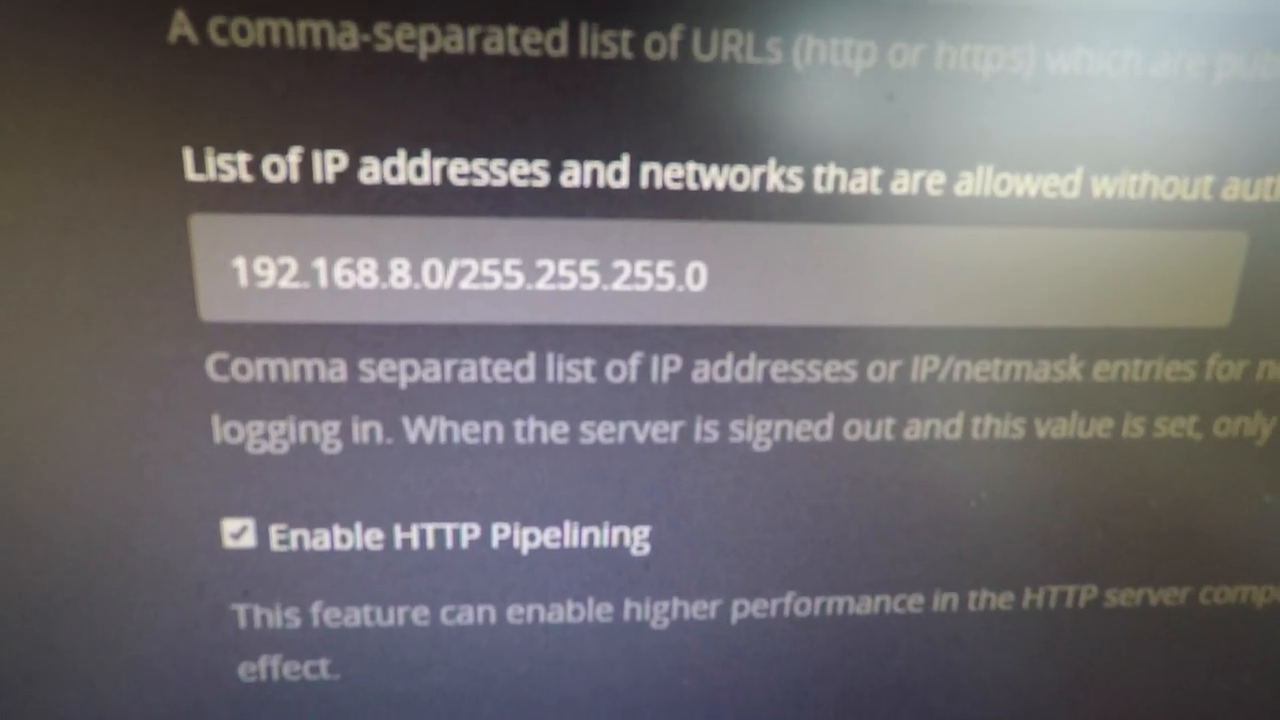
scroll("down", 3)
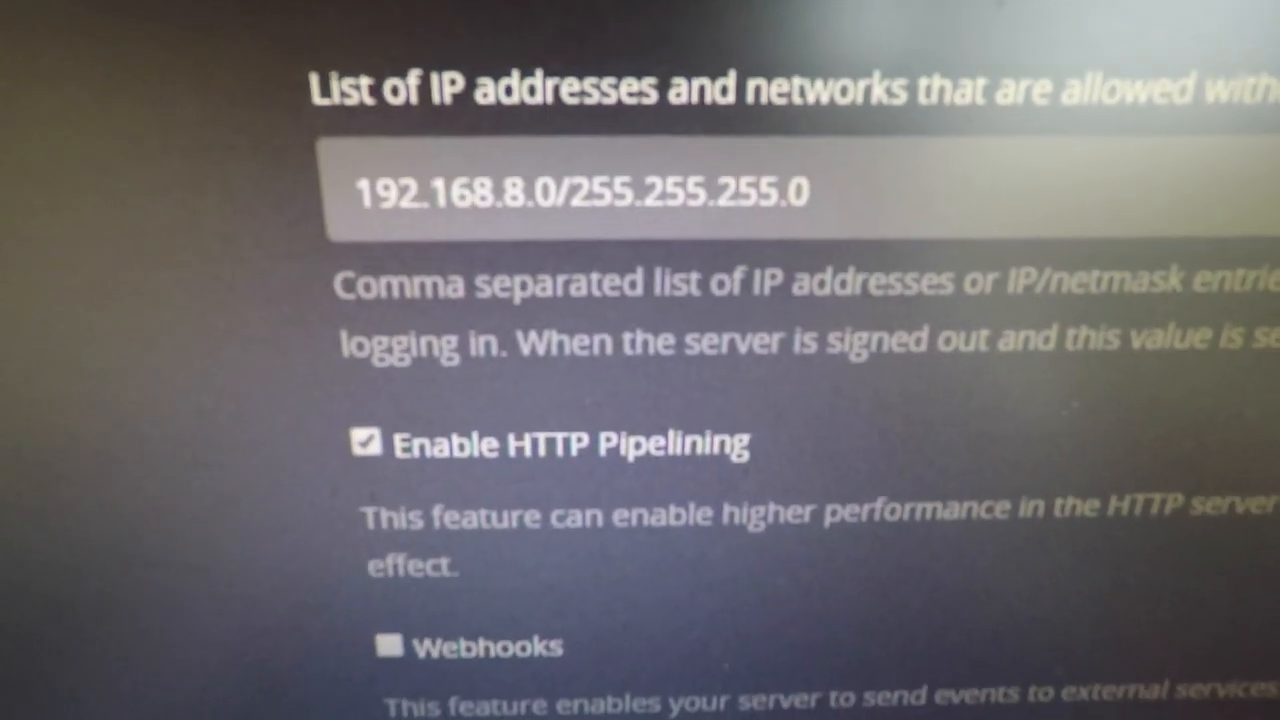